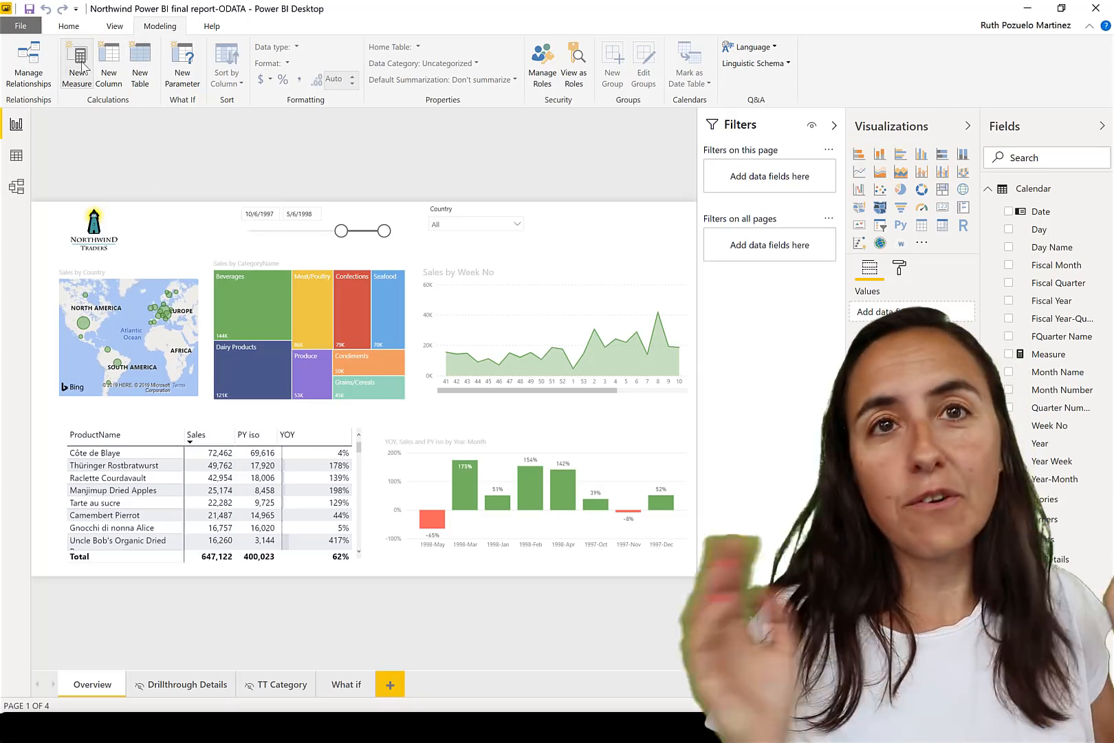
Add Measure 2 with the partial formula CALCULATE(SUM(Customers[Country]), FILTER(.
click(76, 64)
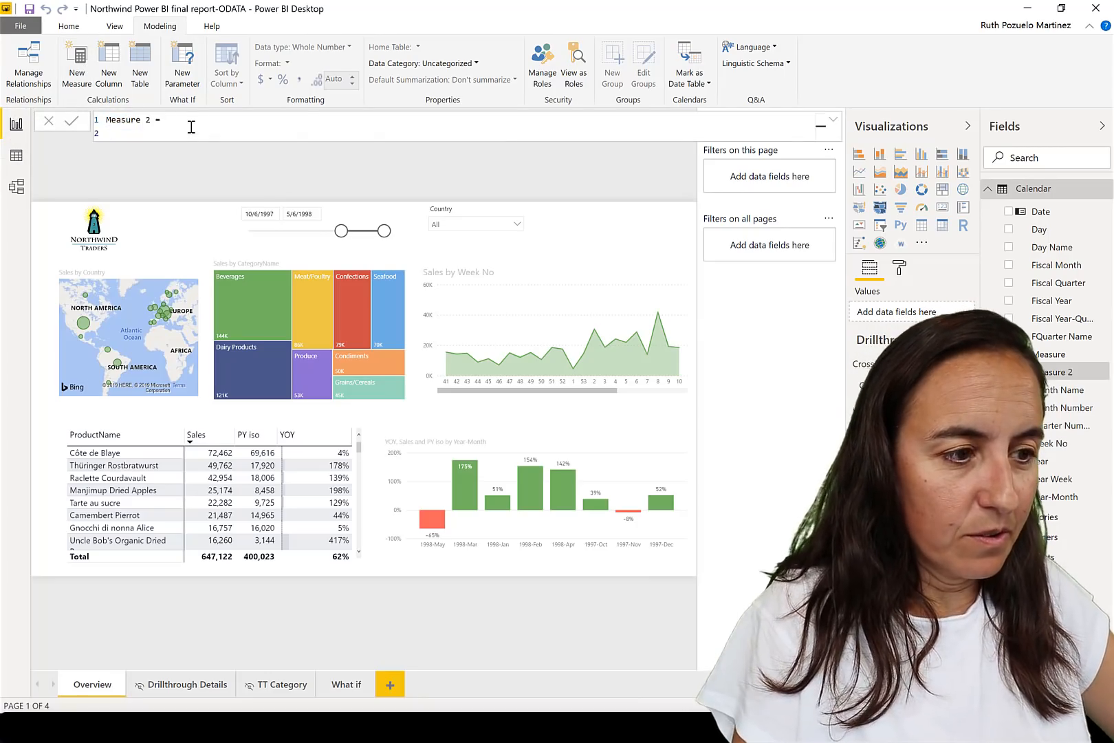
text(CALCULATE(sum)
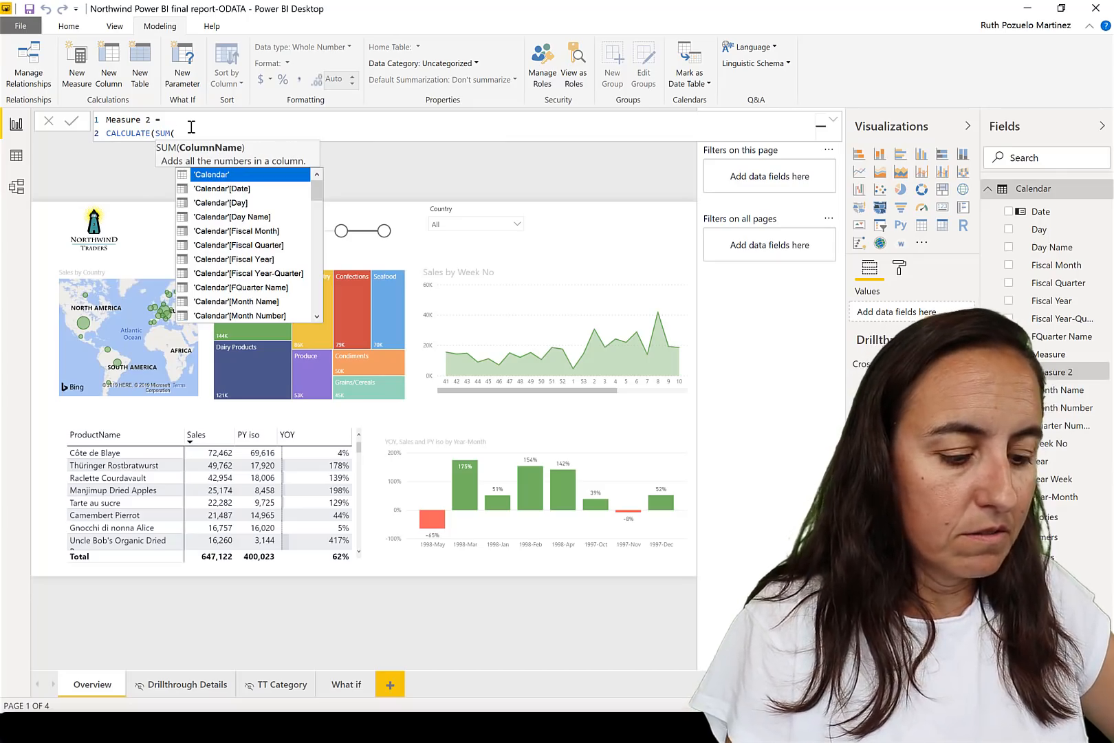
text(cus)
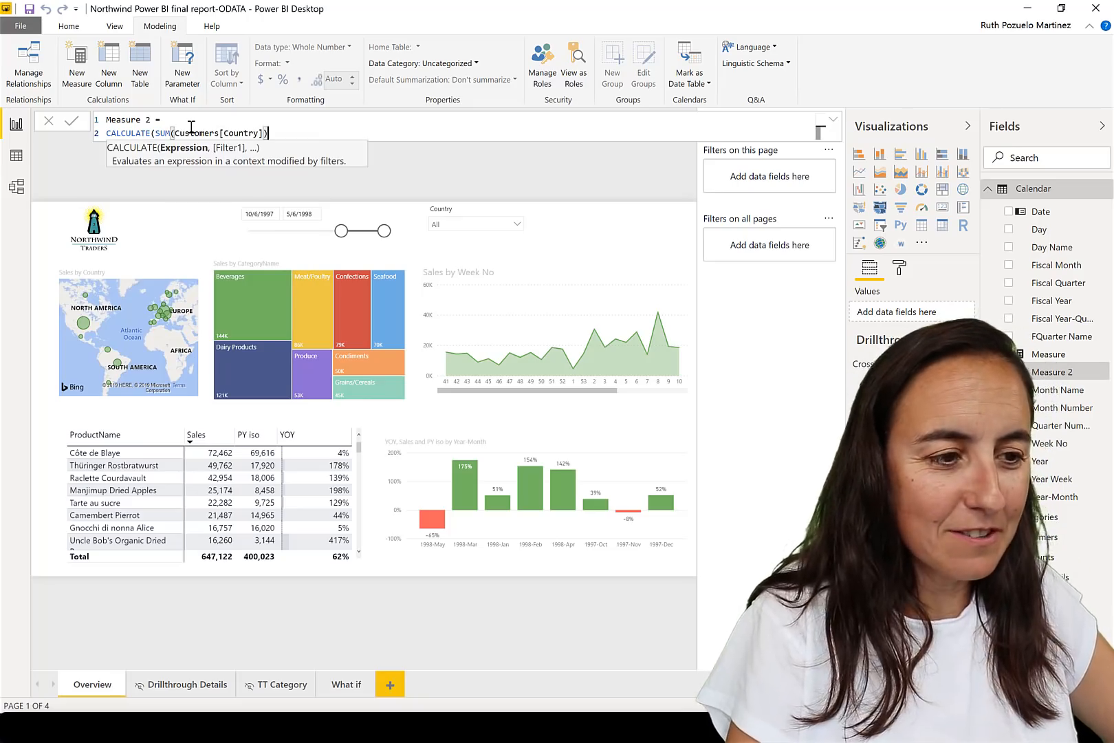
text(, fil)
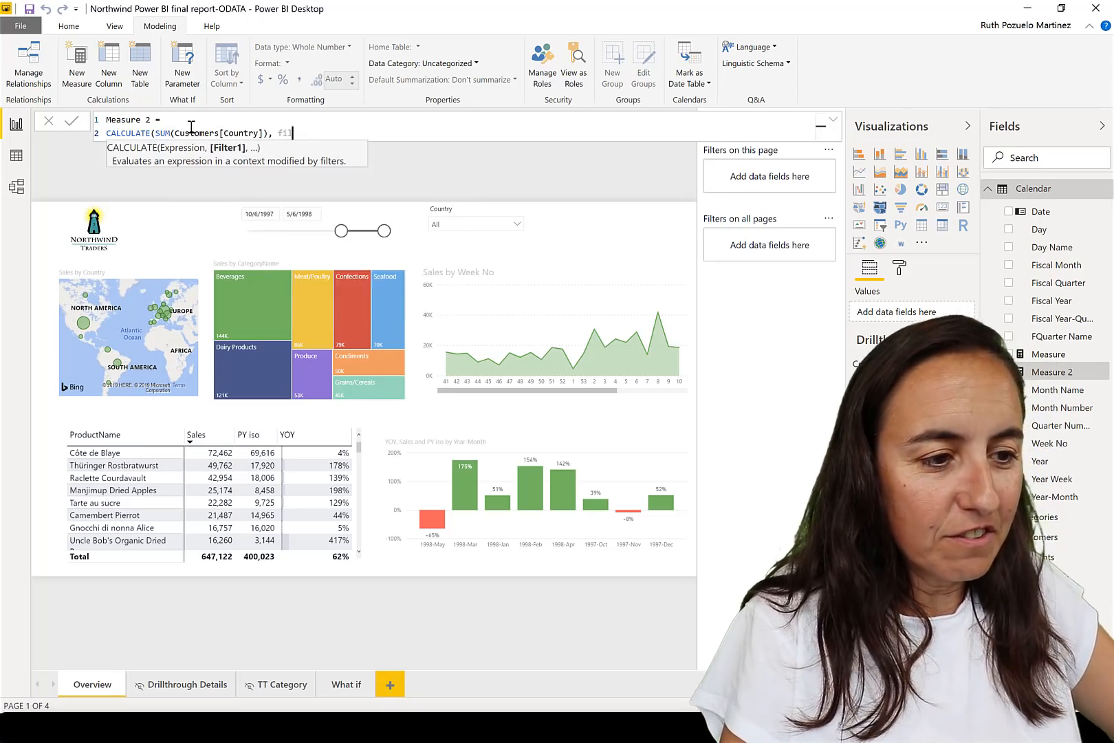
text(FILTER()
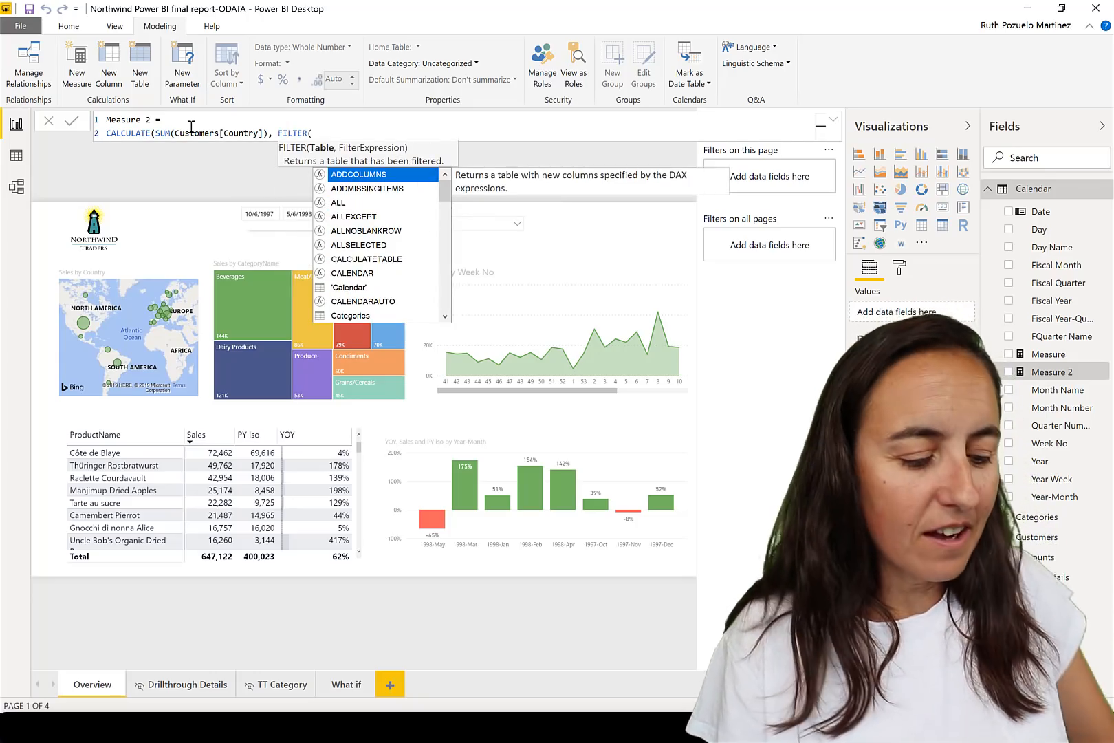
key(ctrl+z)
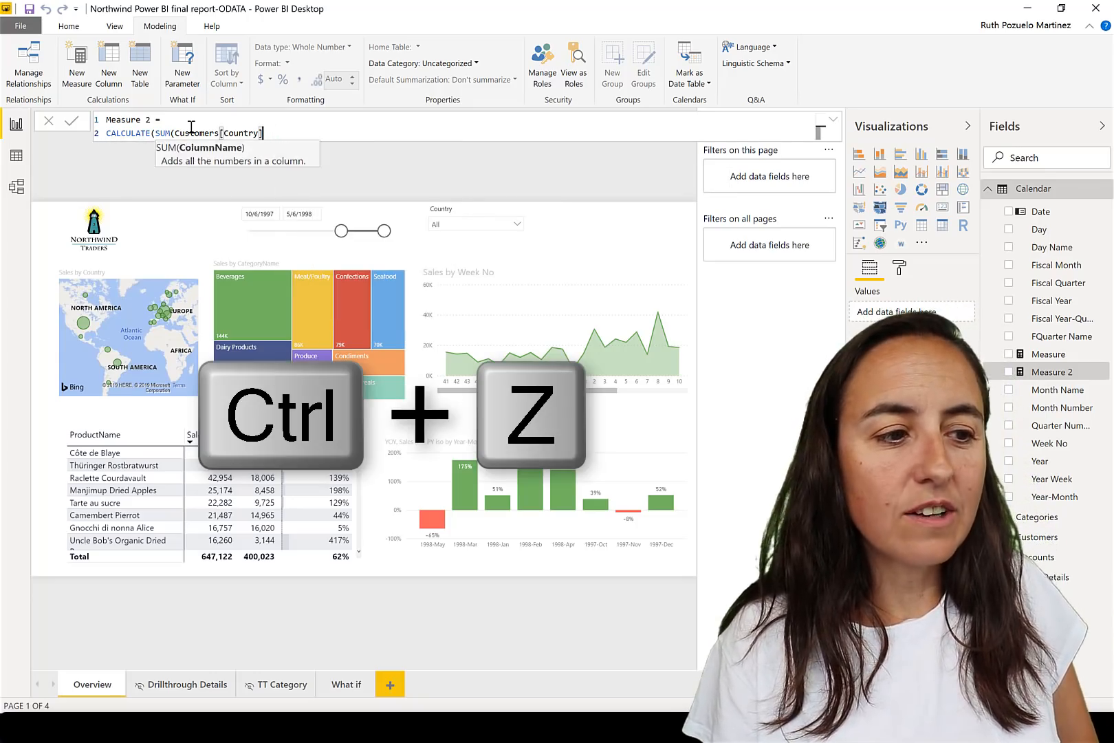
key(ctrl+z)
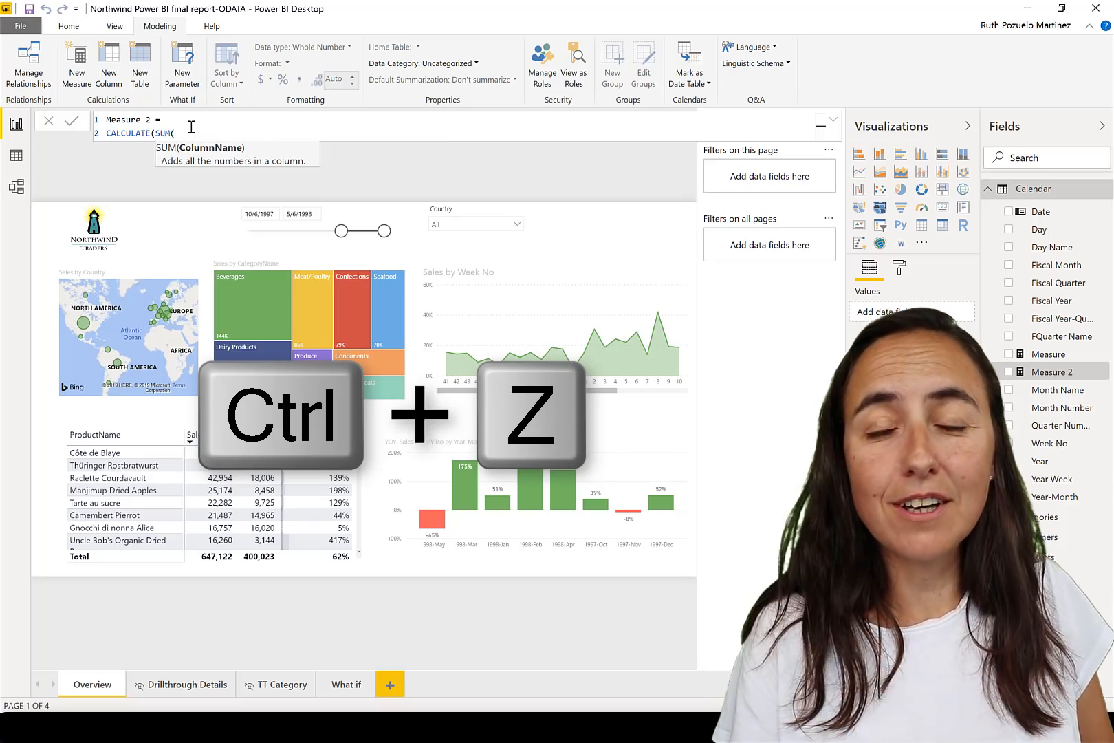
key(ctrl+z)
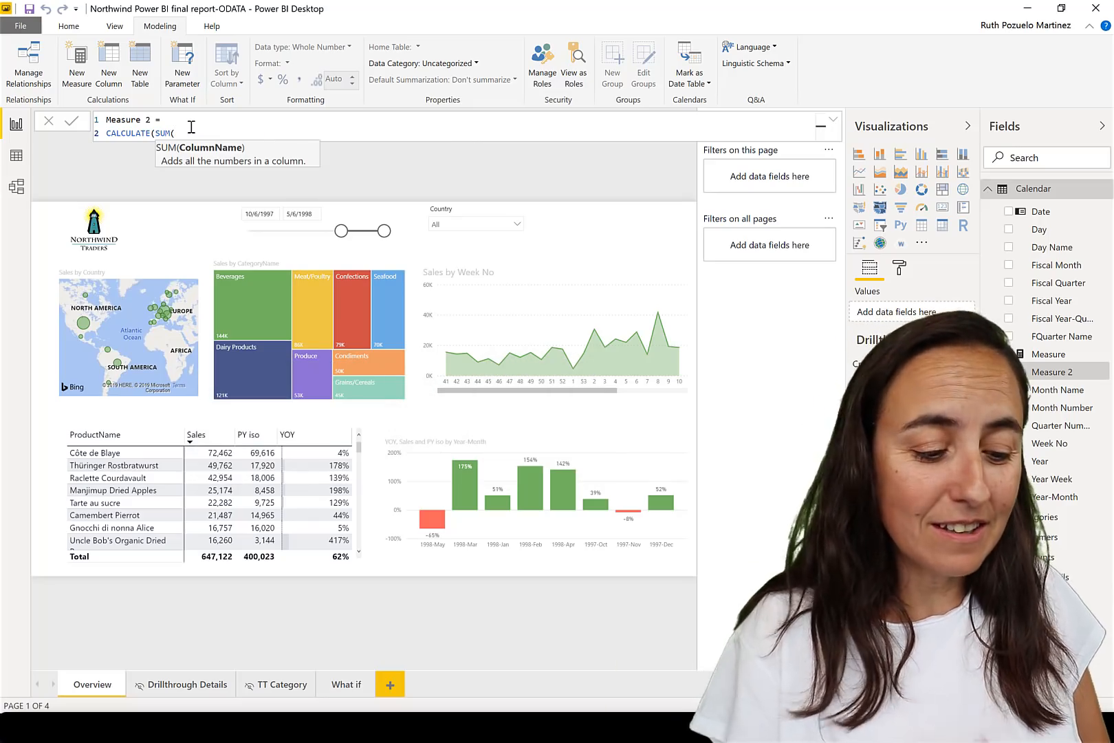
key(ctrl+y)
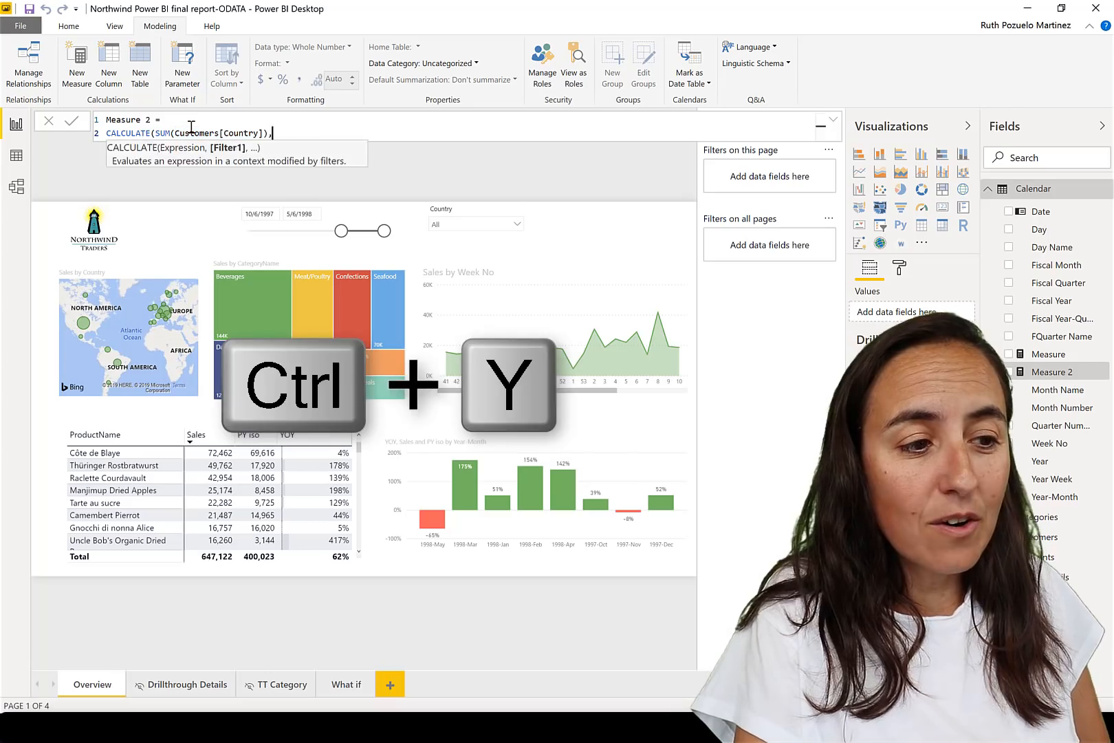
text(FILTER()
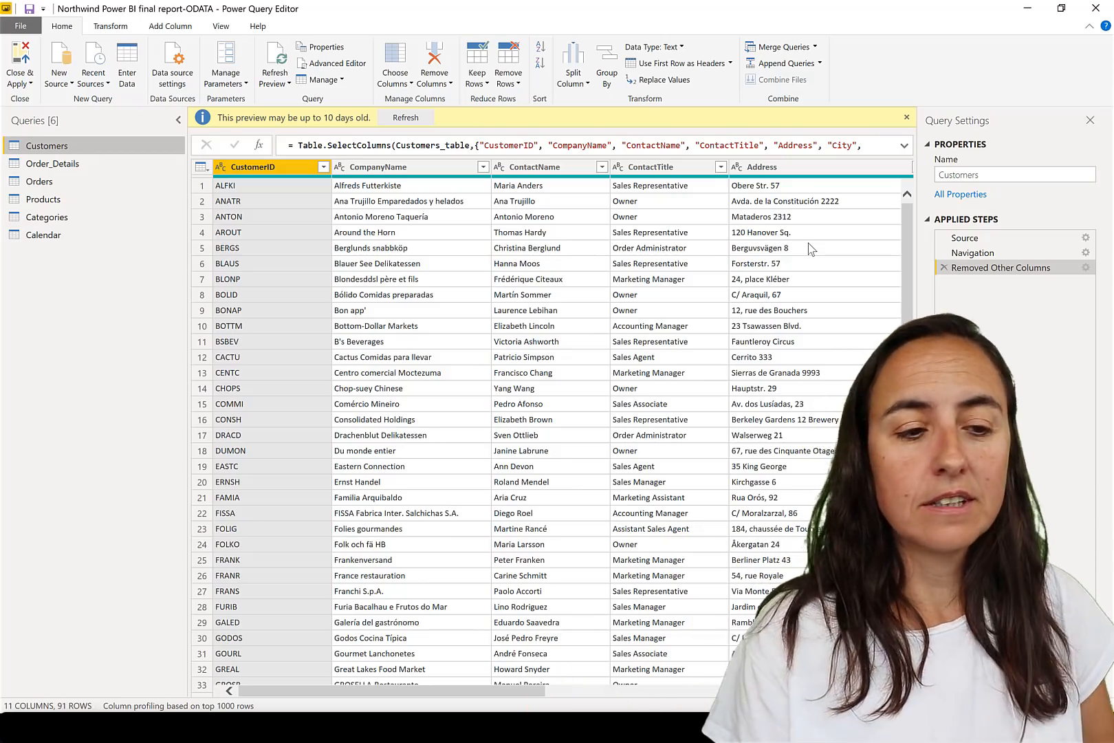
Move the Address column to sit directly after CompanyName in Customers.
click(764, 166)
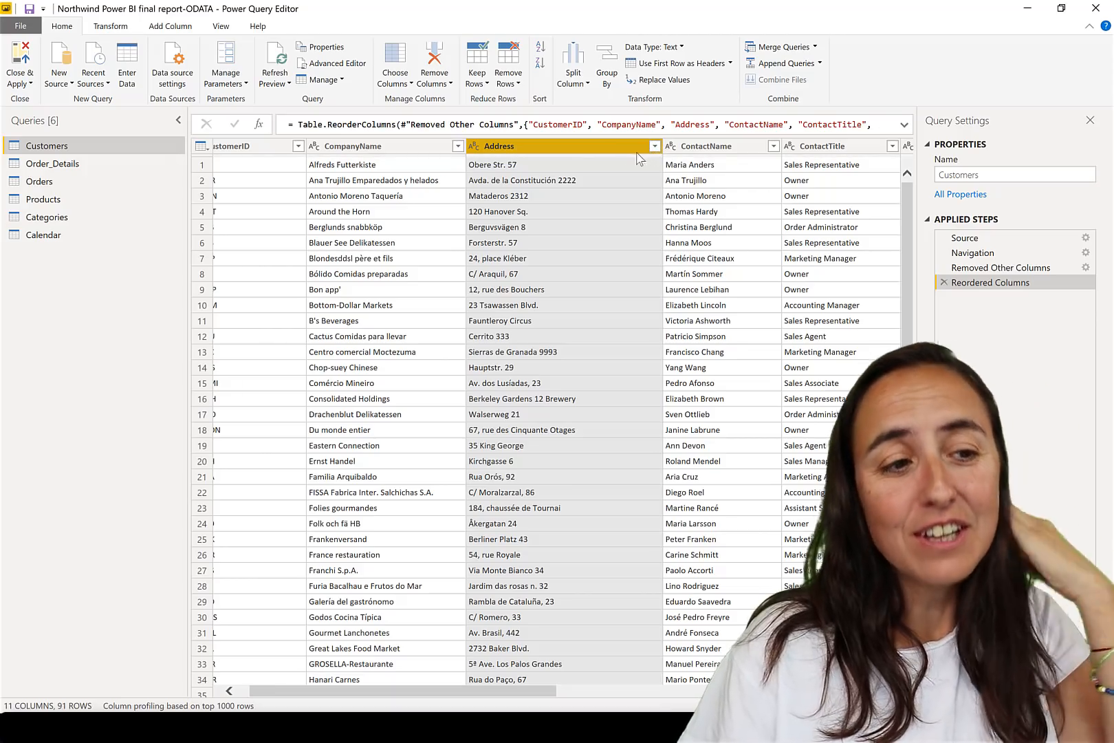
click(394, 64)
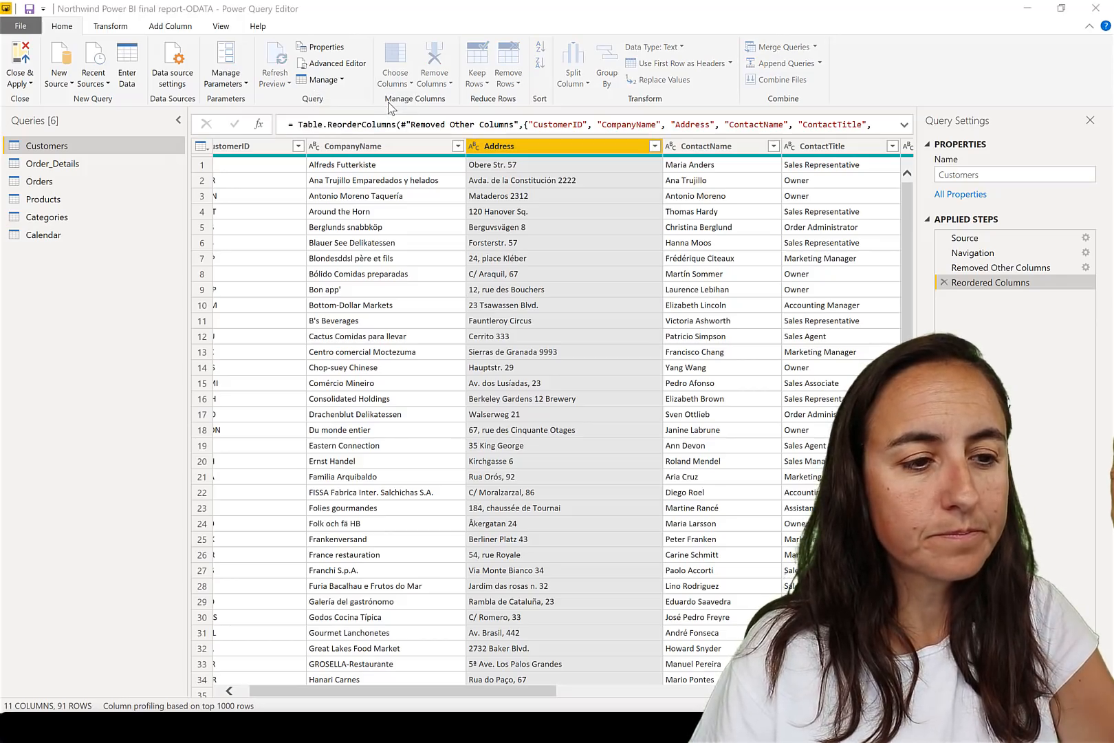
Reorder all 11 Customers columns alphabetically via Choose Columns sorted by name, keeping every column.
click(394, 63)
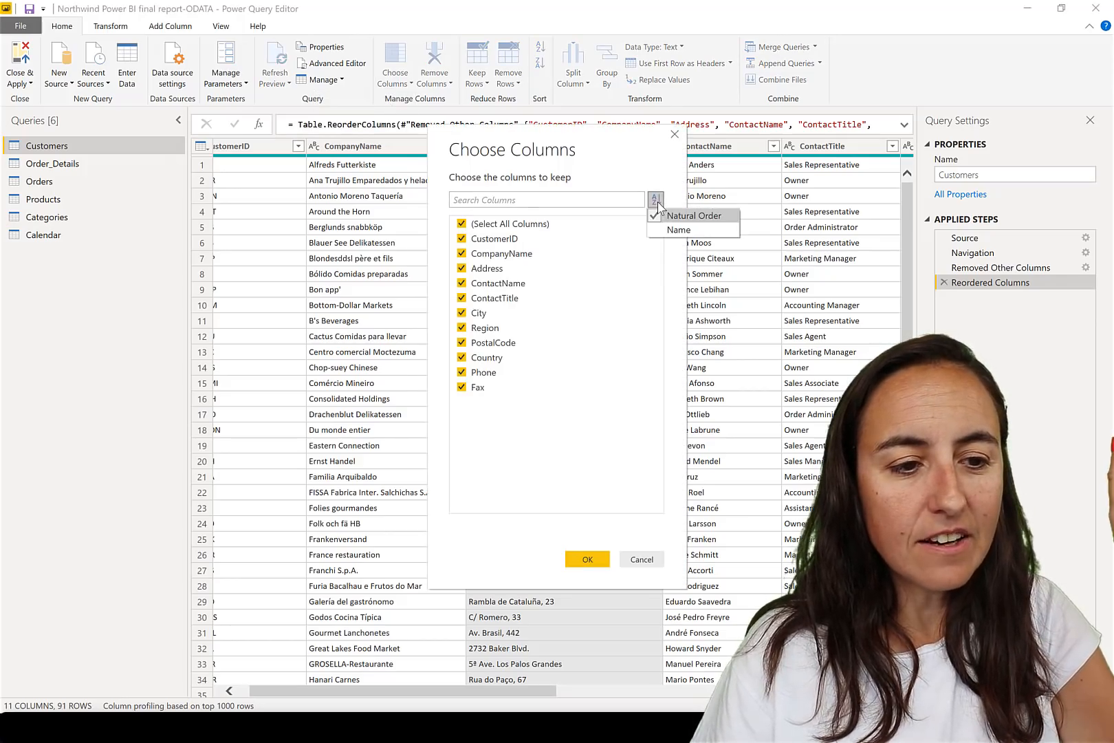
click(679, 230)
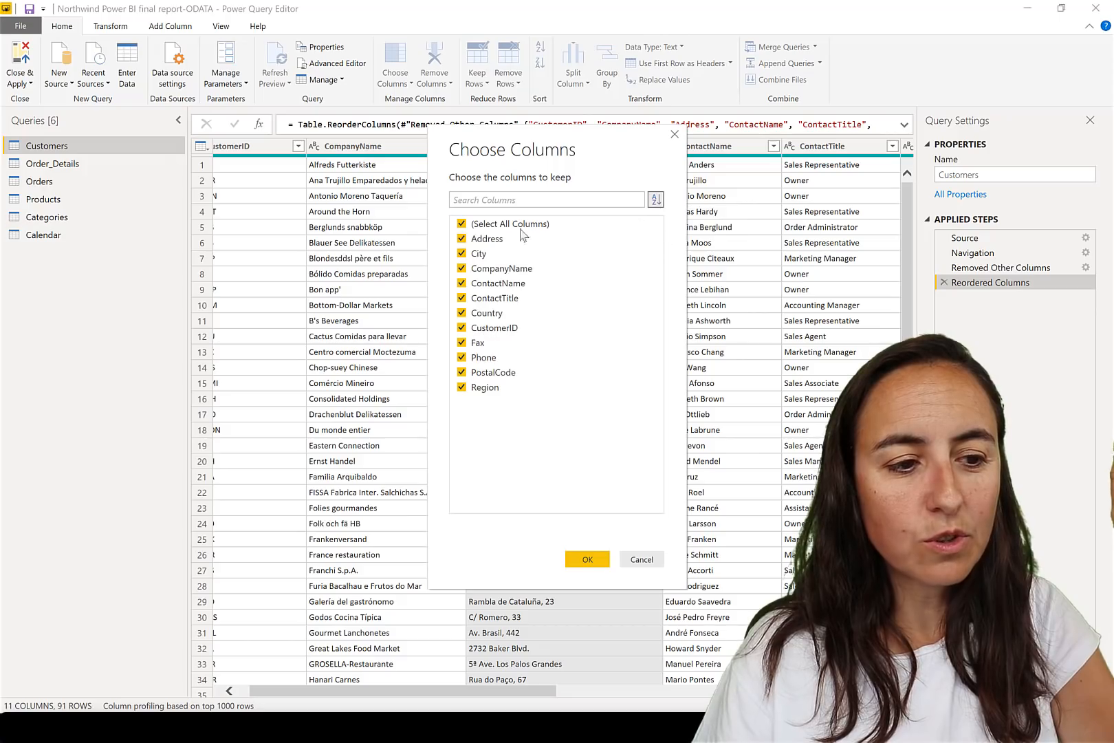
click(462, 224)
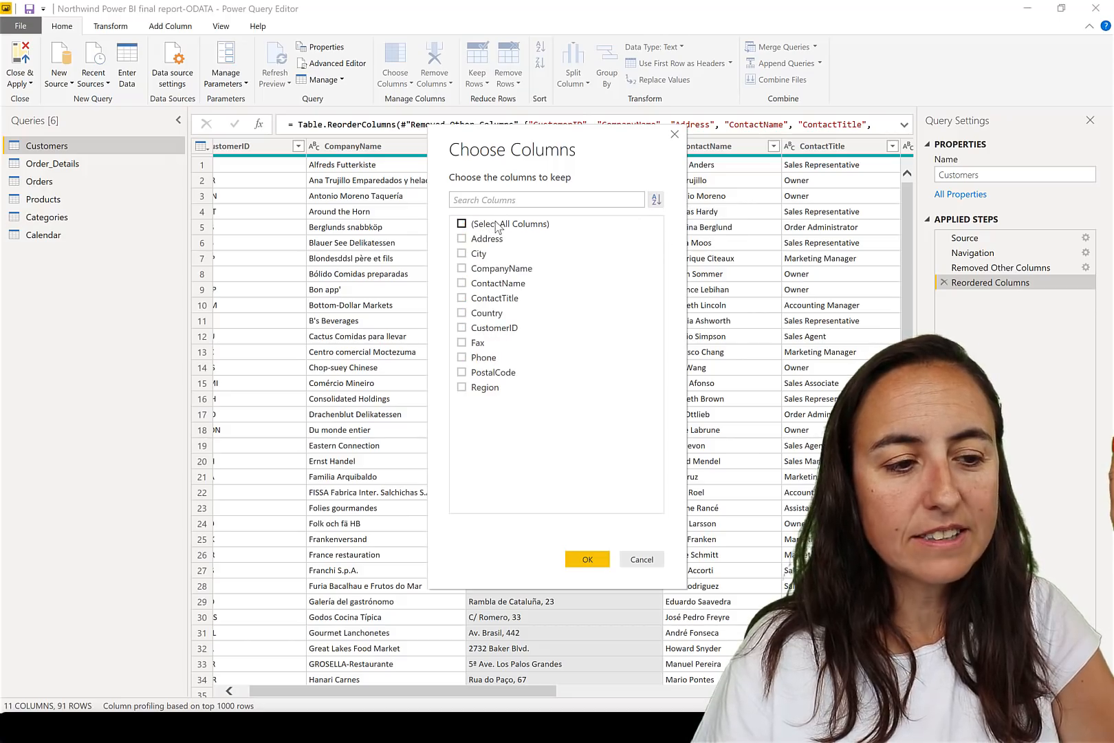
click(585, 559)
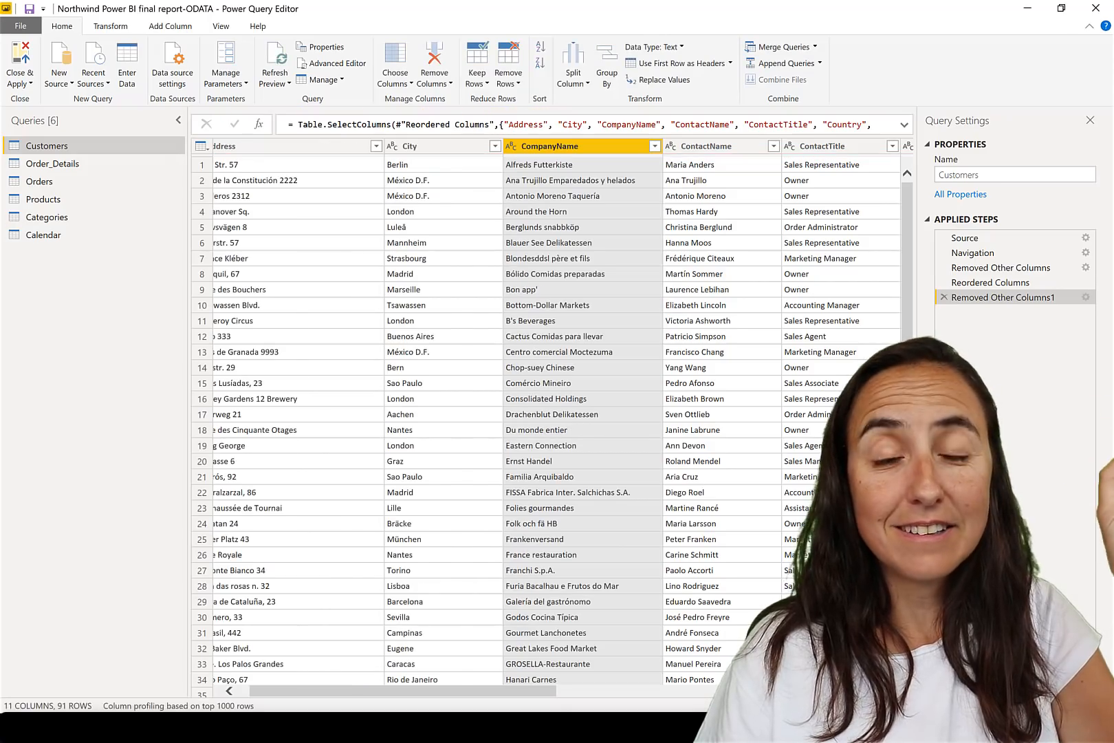
mouse_move(467, 400)
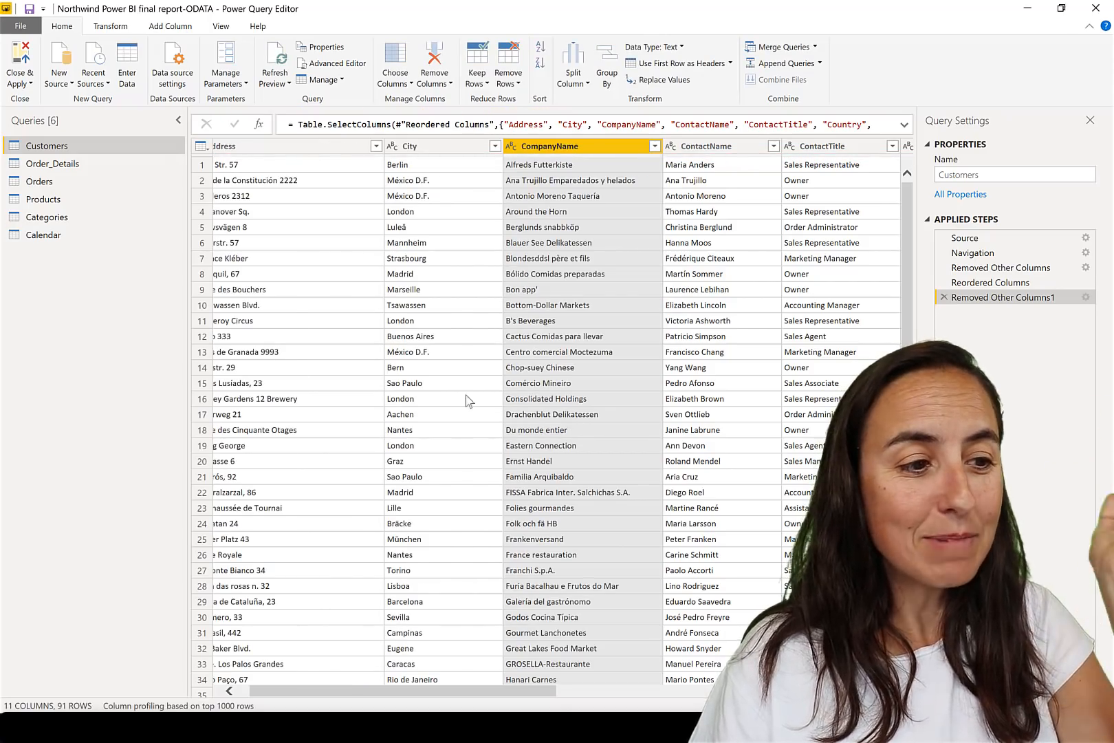
scroll(right, 3)
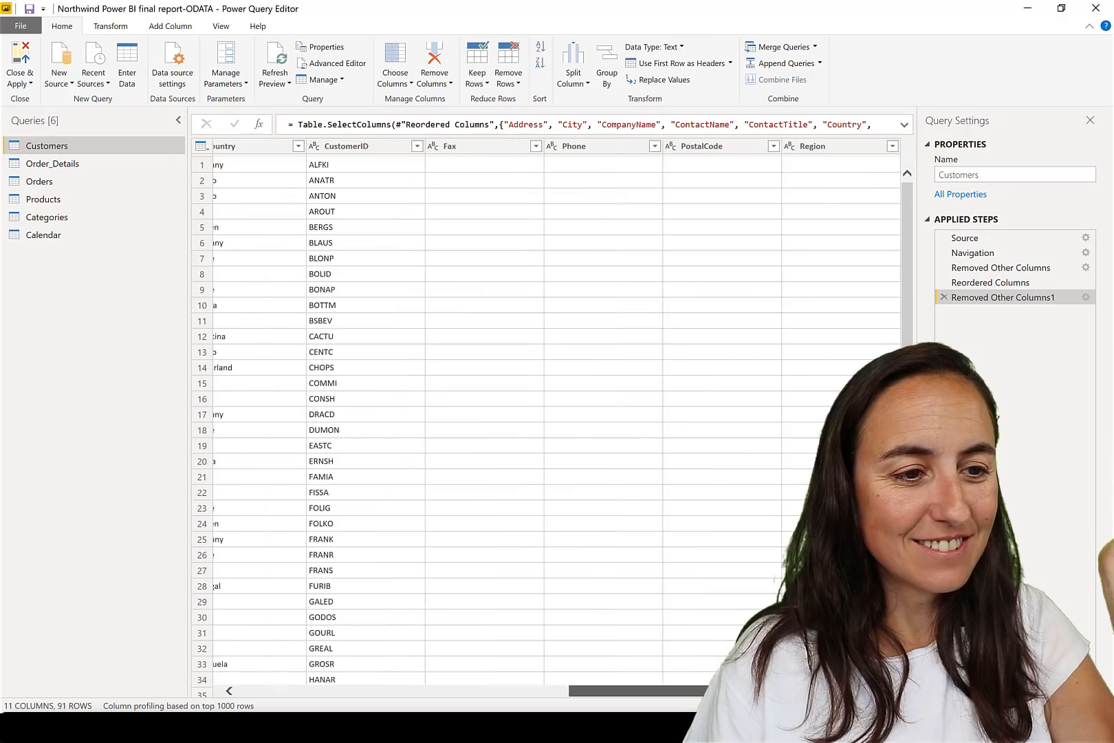